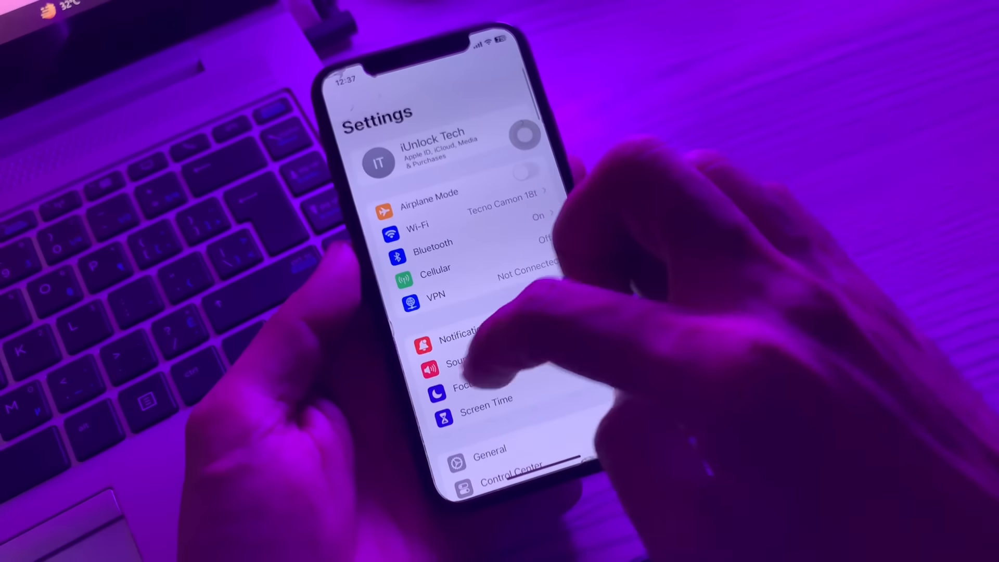
Set the region to United Arab Emirates under General > Language & Region and confirm the change
{"action": "scroll", "scroll_direction": "down", "scroll_amount": 3}
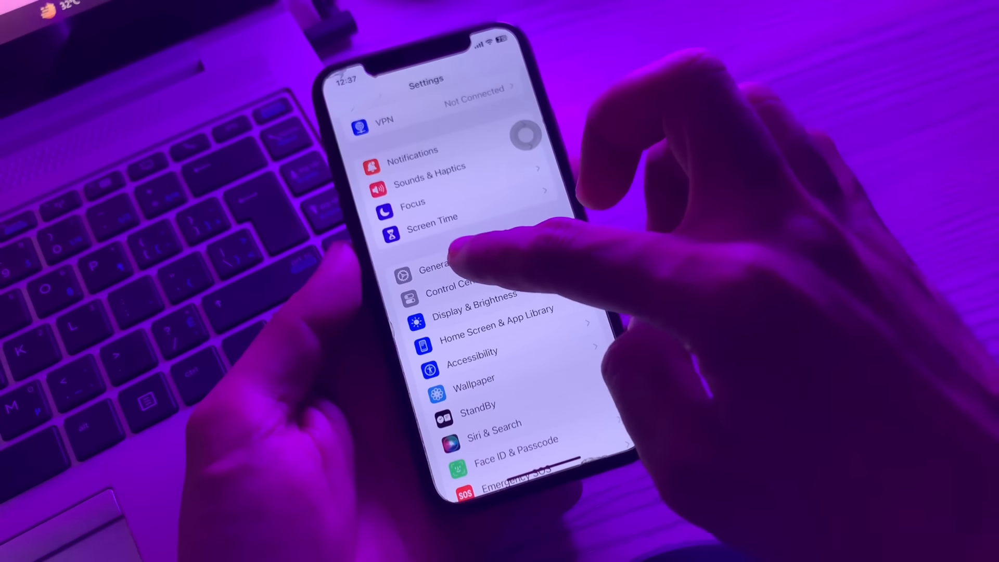
{"action": "left_click", "coordinate": [436, 269]}
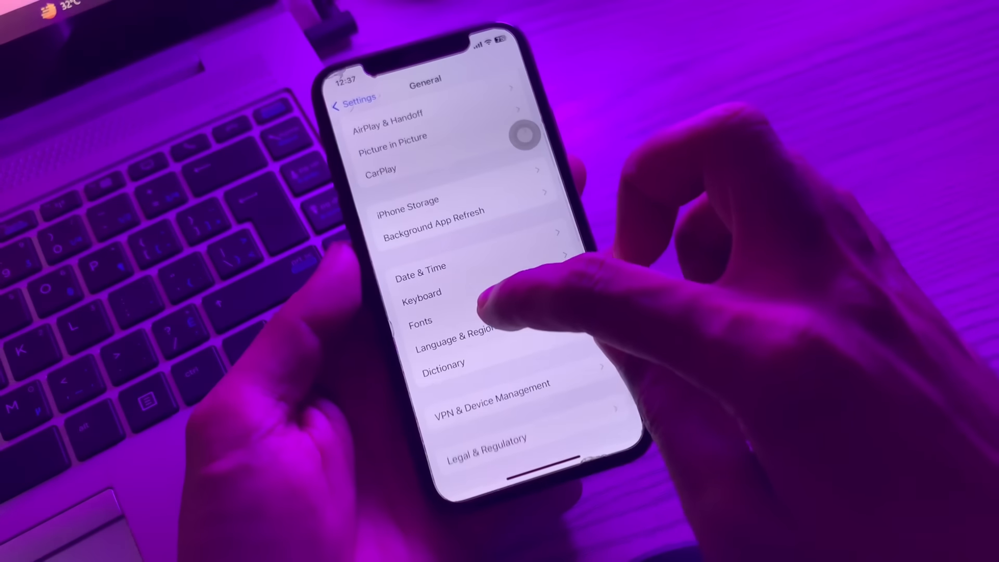
{"action": "left_click", "coordinate": [459, 332]}
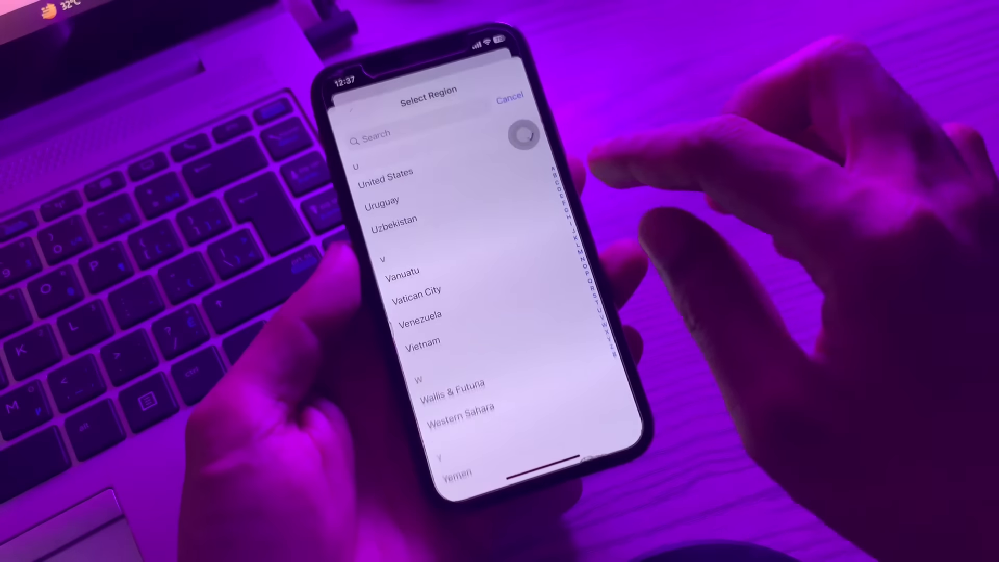
{"action": "left_click", "coordinate": [403, 185]}
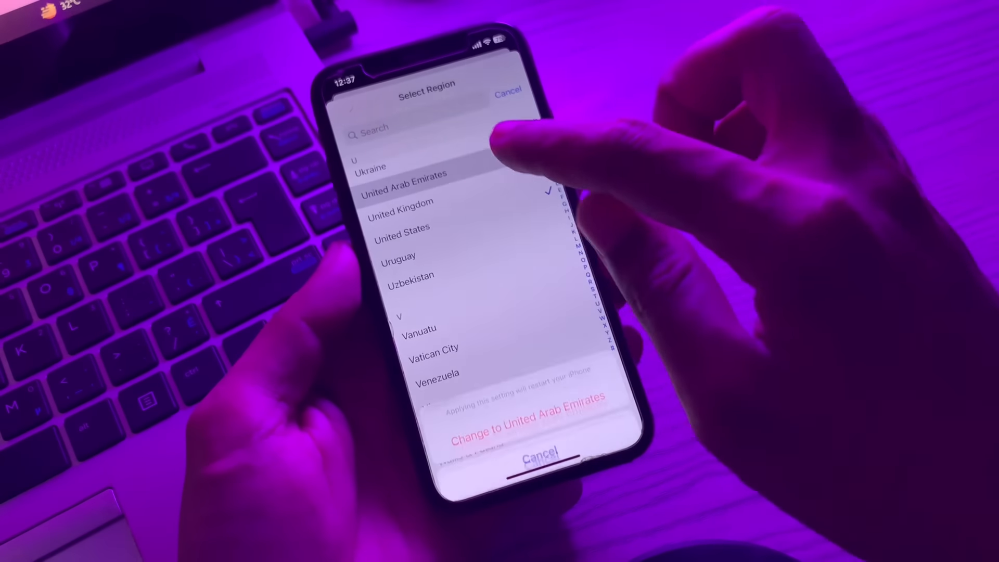
{"action": "left_click", "coordinate": [527, 426]}
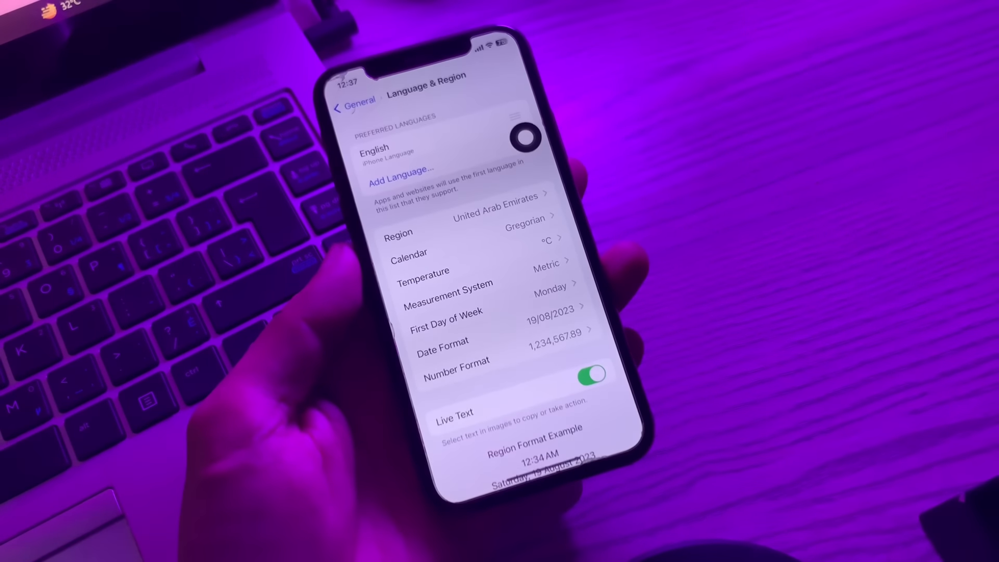
Switch on Set Automatically in General > Date & Time so the clock reads 3:38
{"action": "left_click", "coordinate": [356, 104]}
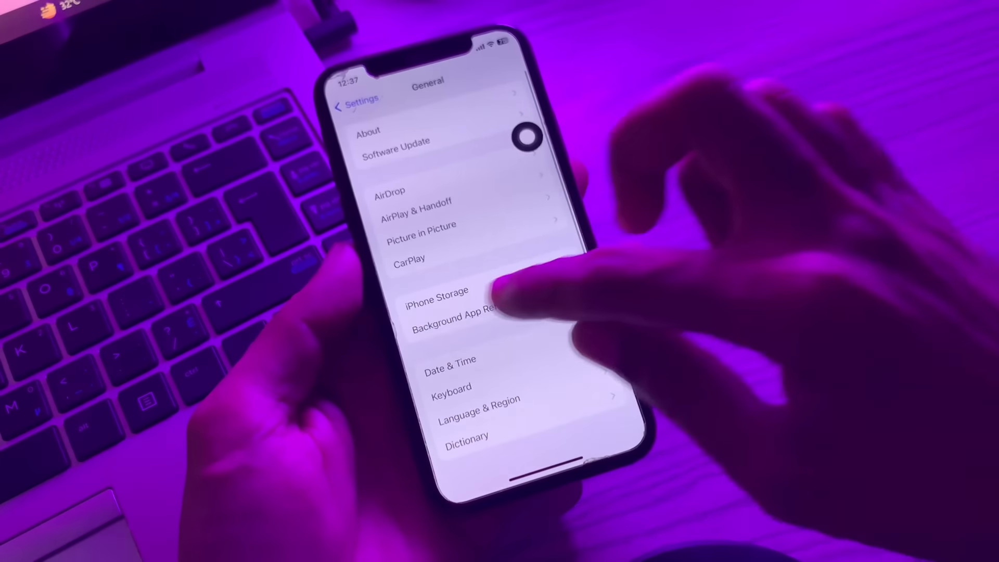
{"action": "left_click", "coordinate": [356, 102]}
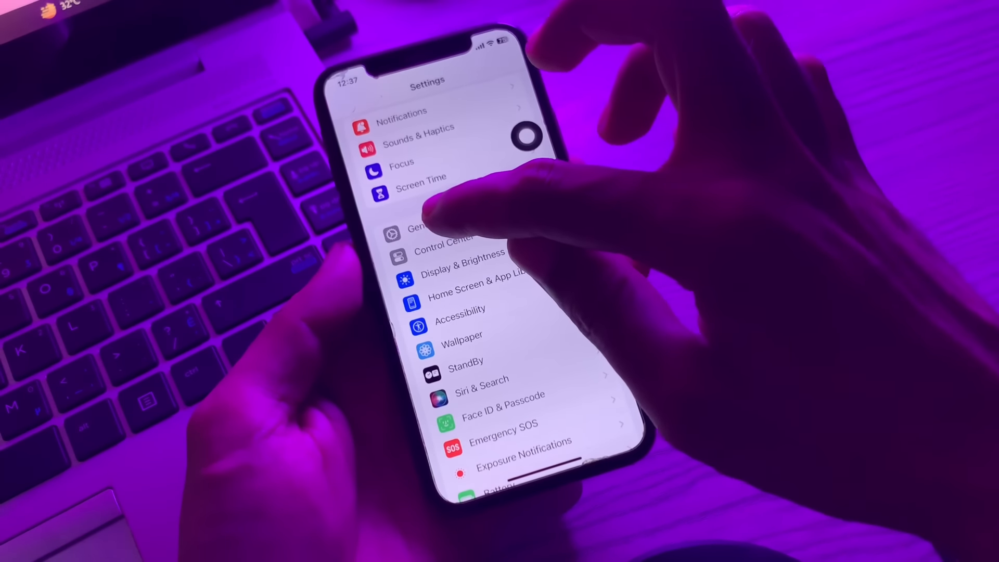
{"action": "left_click", "coordinate": [420, 228]}
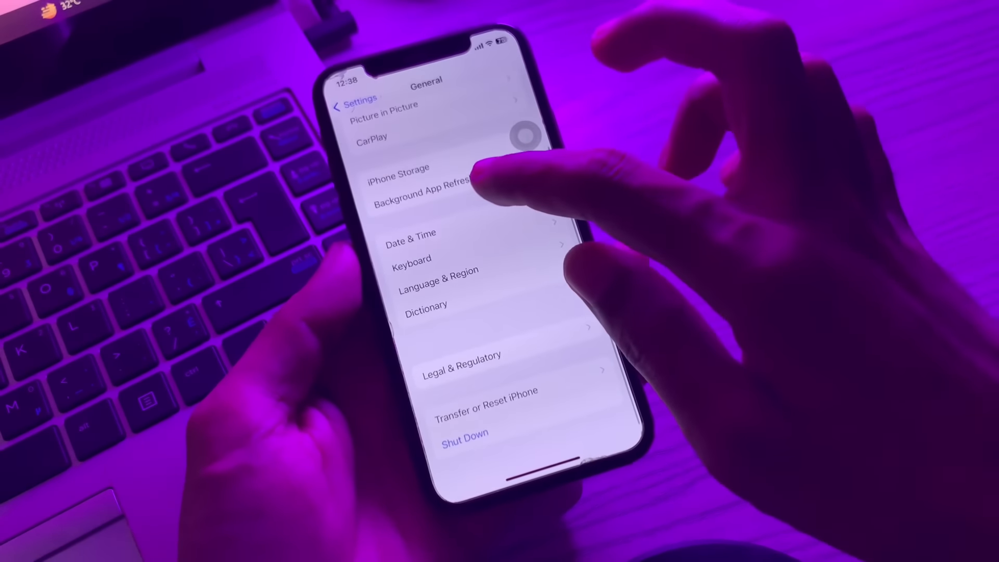
{"action": "left_click", "coordinate": [411, 233]}
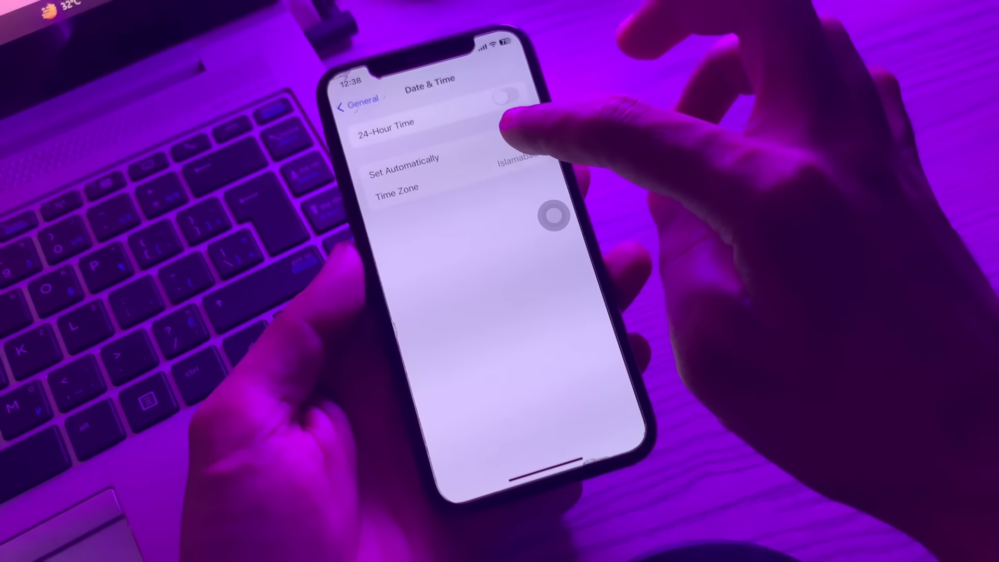
{"action": "left_click", "coordinate": [519, 134]}
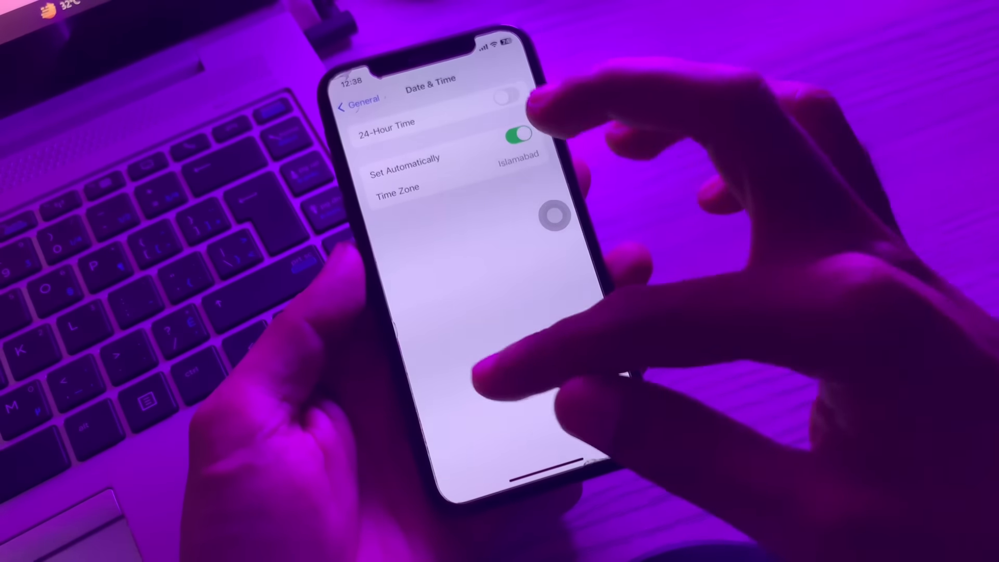
{"action": "left_click", "coordinate": [360, 106]}
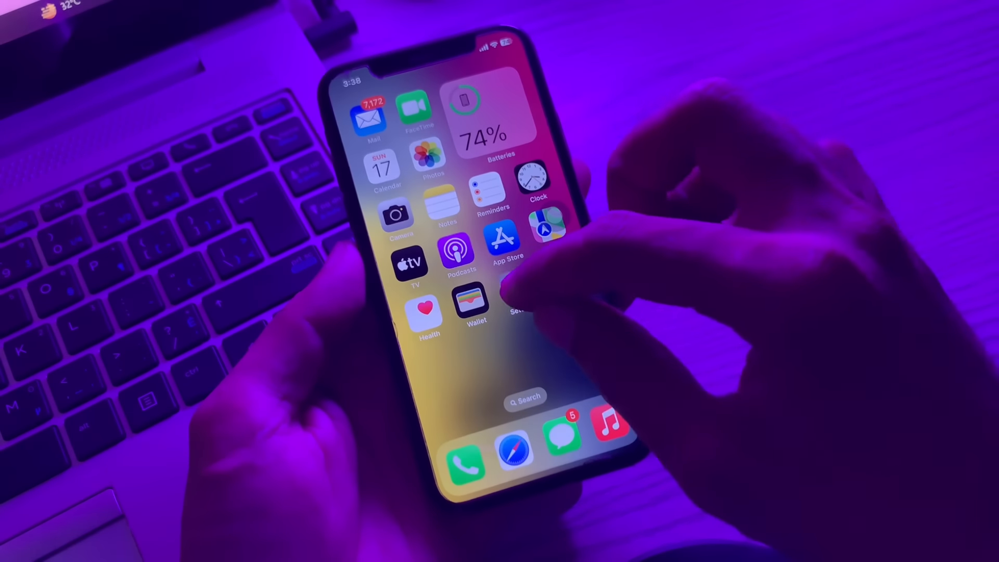
Relaunch Settings from the home screen, visit General and return to the main list
{"action": "left_click", "coordinate": [516, 306]}
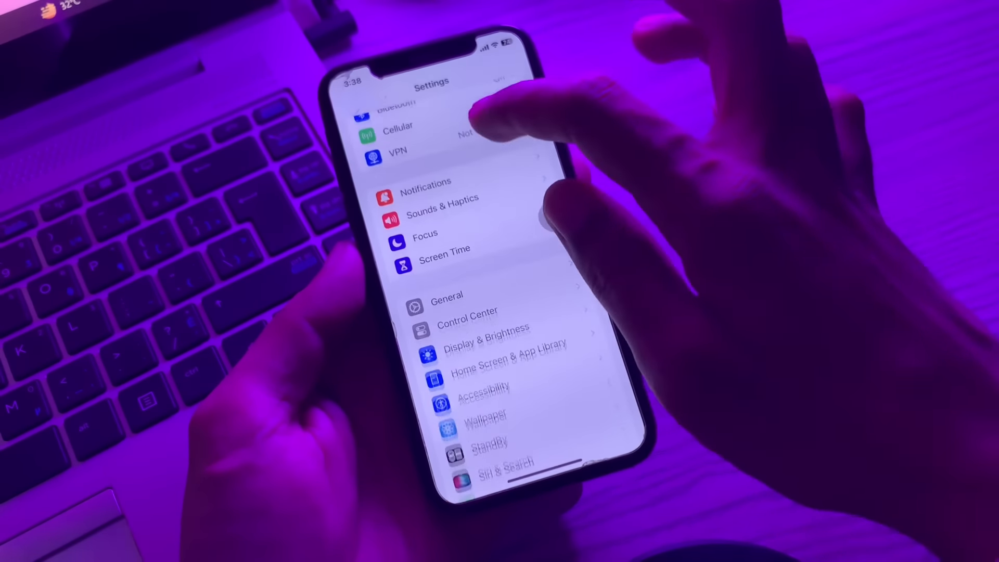
{"action": "left_click", "coordinate": [446, 296]}
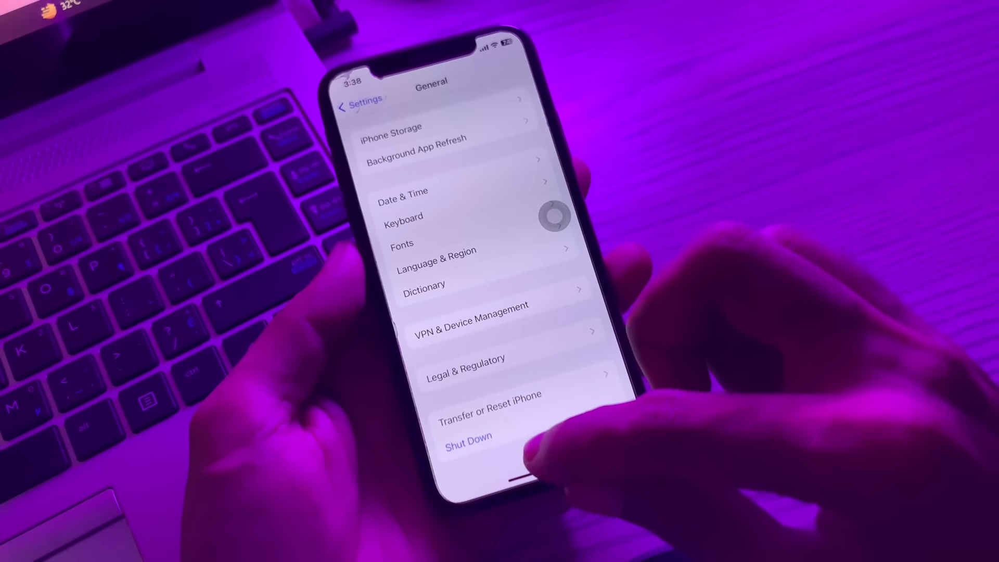
{"action": "left_click", "coordinate": [359, 100]}
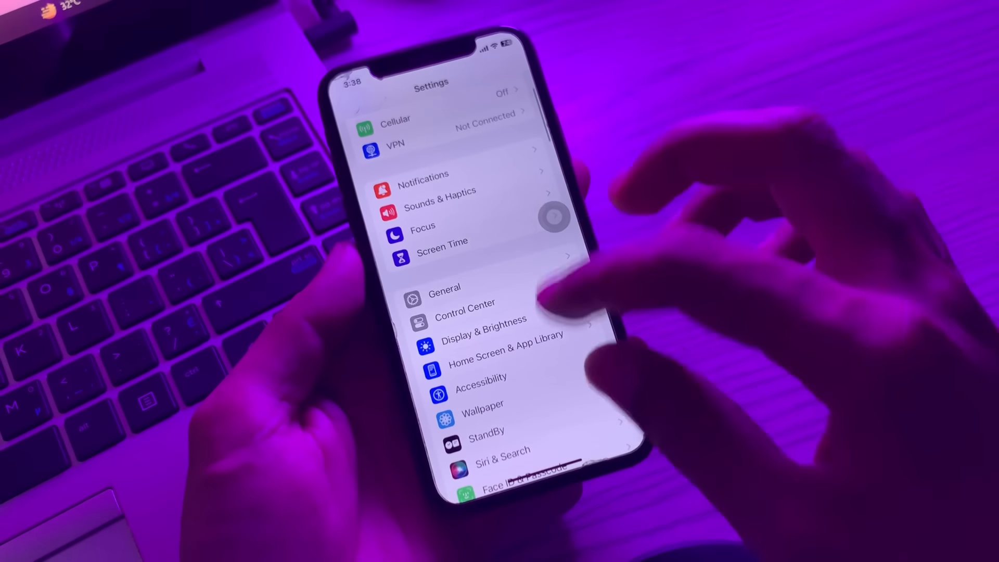
Toggle the Personal VPN Status on and then back off in the VPN settings
{"action": "scroll", "scroll_direction": "down", "scroll_amount": 3}
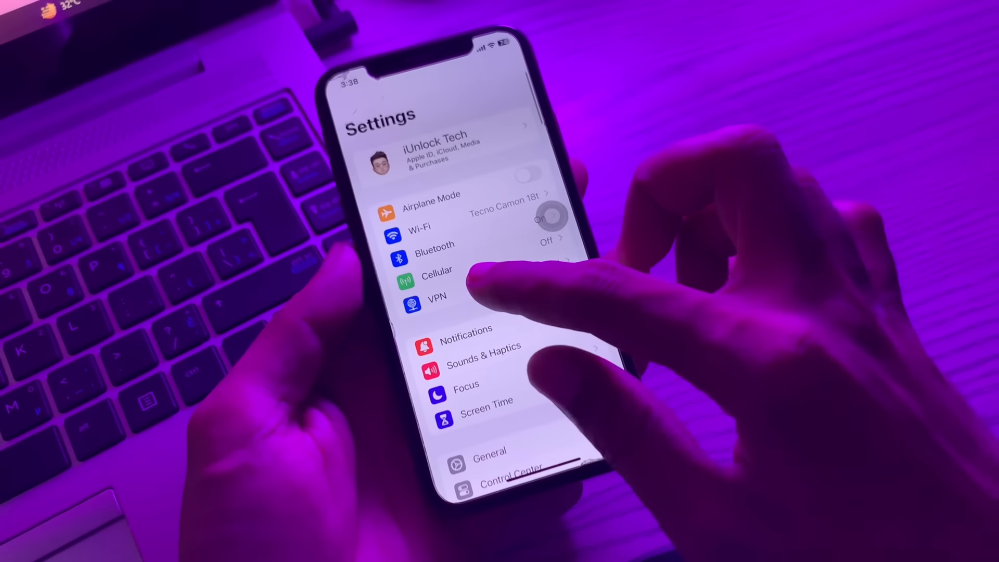
{"action": "left_click", "coordinate": [436, 297]}
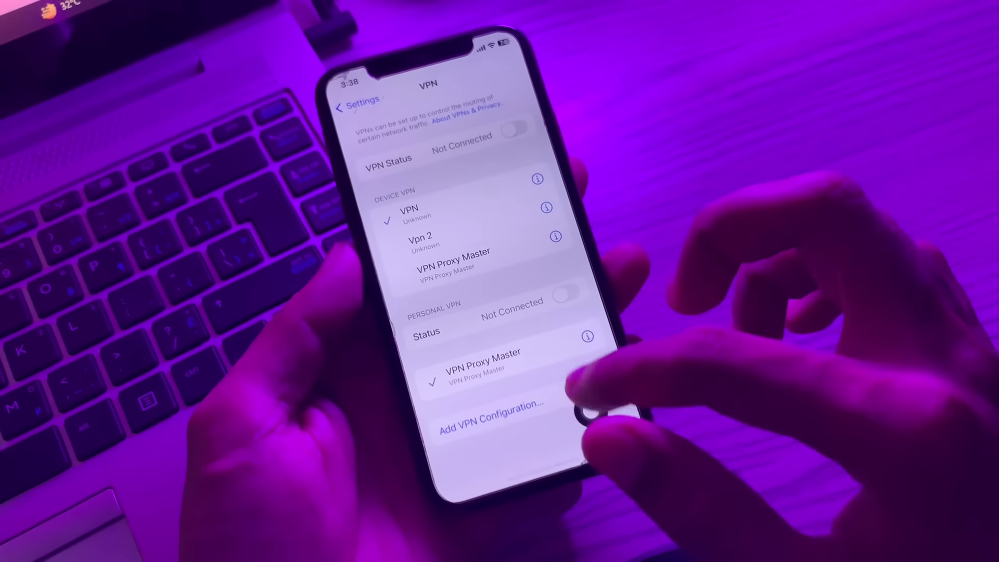
{"action": "left_click", "coordinate": [556, 295]}
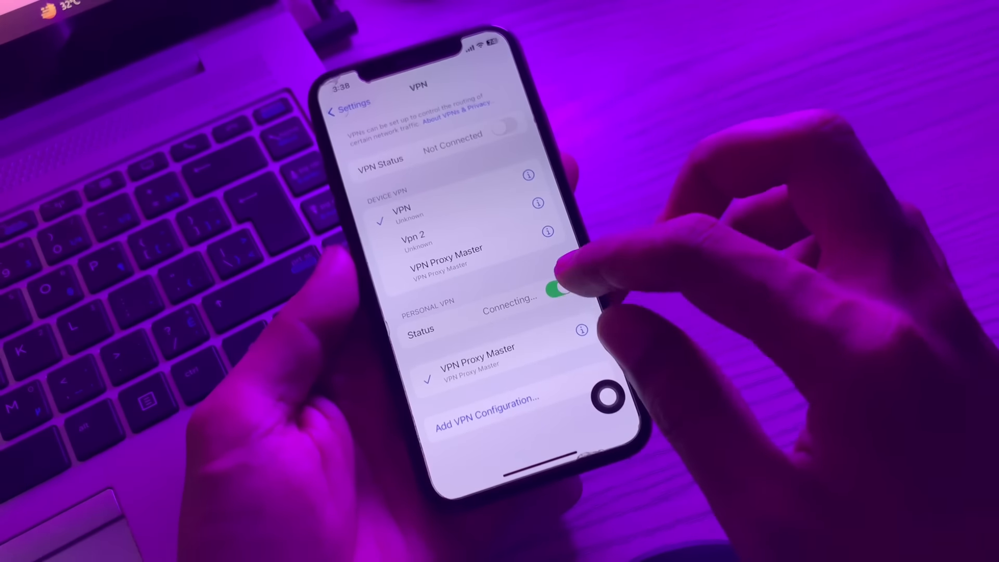
{"action": "left_click", "coordinate": [558, 290]}
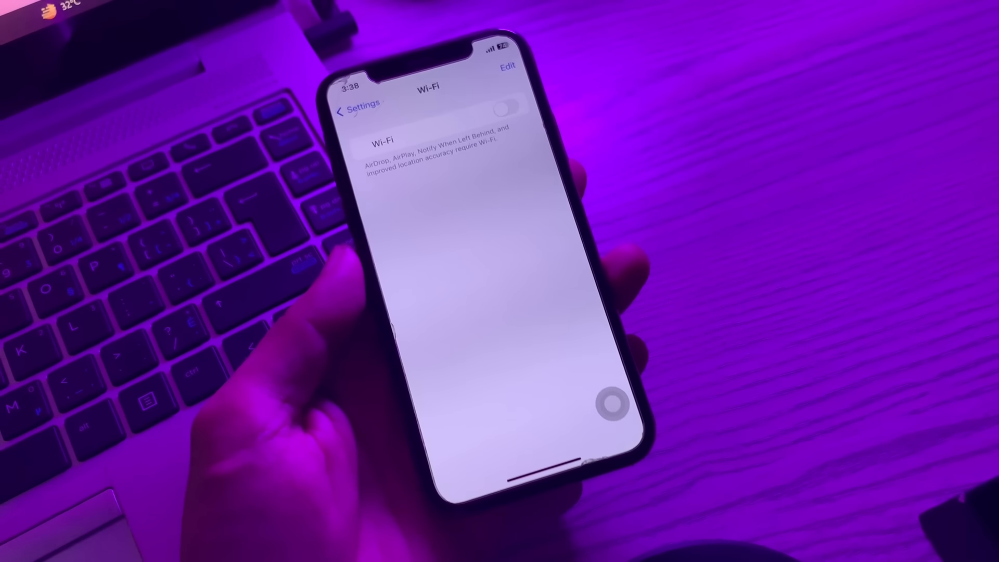
Switch the Wi-Fi toggle back on, leaving it Not Connected
{"action": "left_click", "coordinate": [507, 106]}
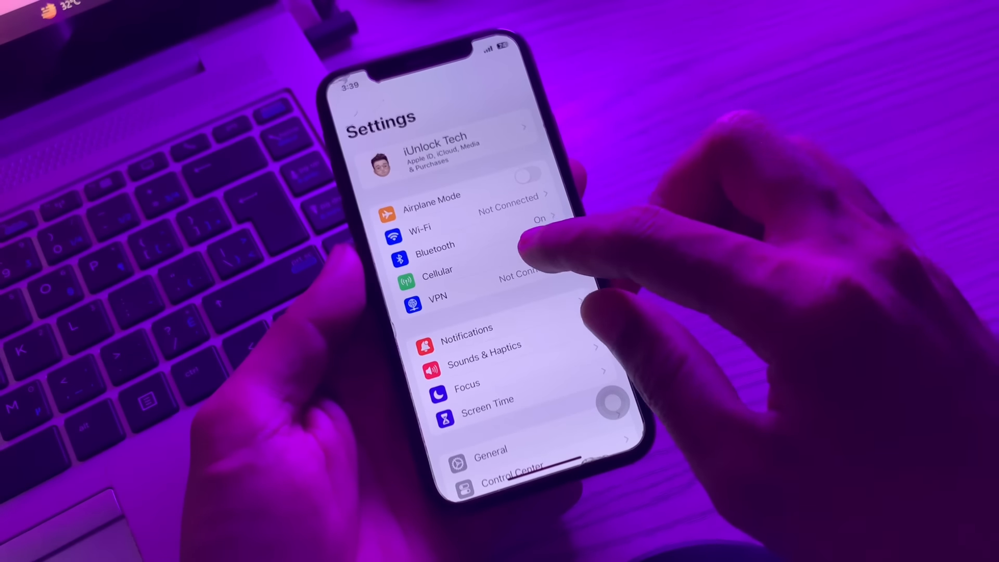
View the Cellular page's Apps by Usage list with Cellular Data off
{"action": "left_click", "coordinate": [437, 271]}
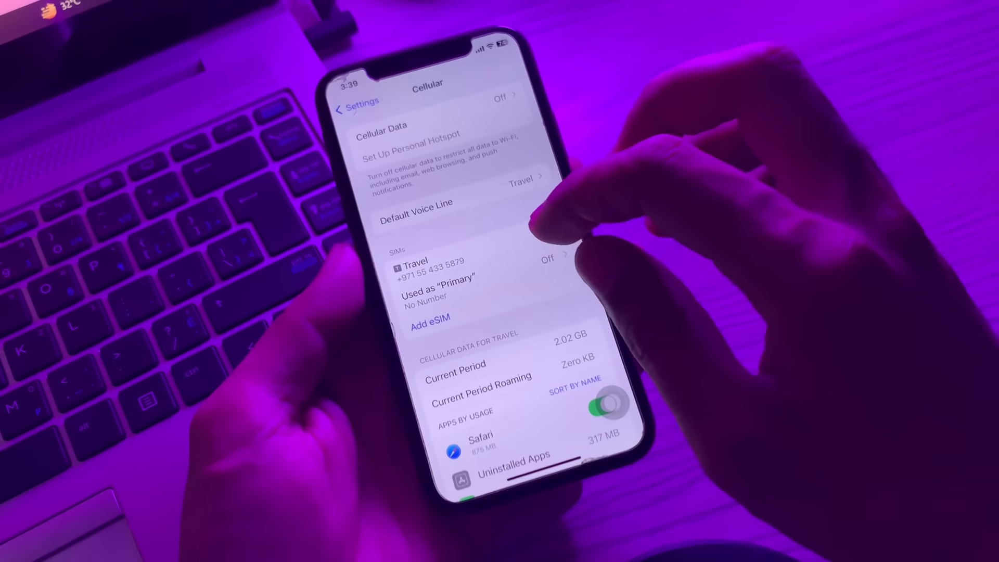
{"action": "scroll", "scroll_direction": "down", "scroll_amount": 3}
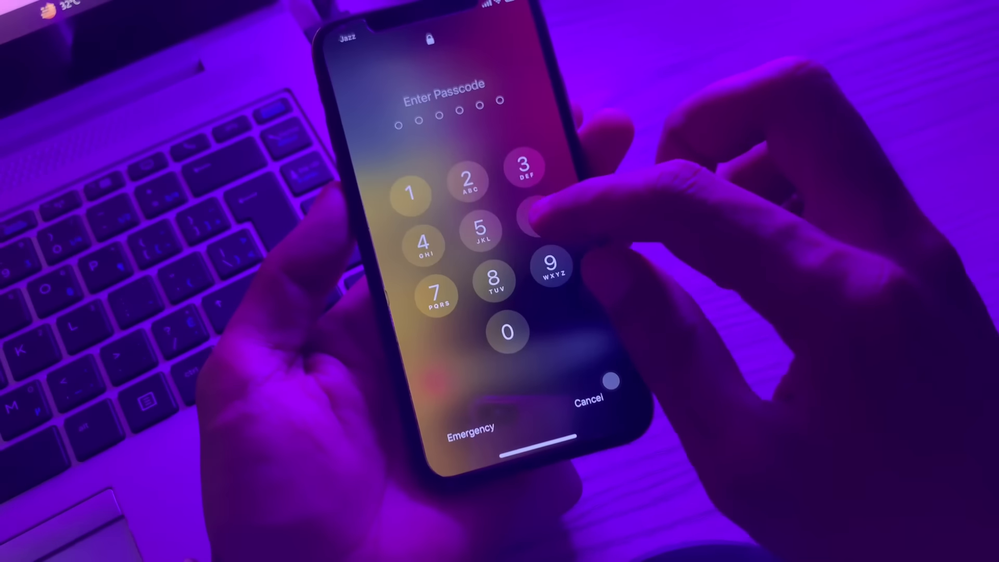
Enter the six-digit passcode on the lock screen keypad
{"action": "left_click", "coordinate": [493, 281]}
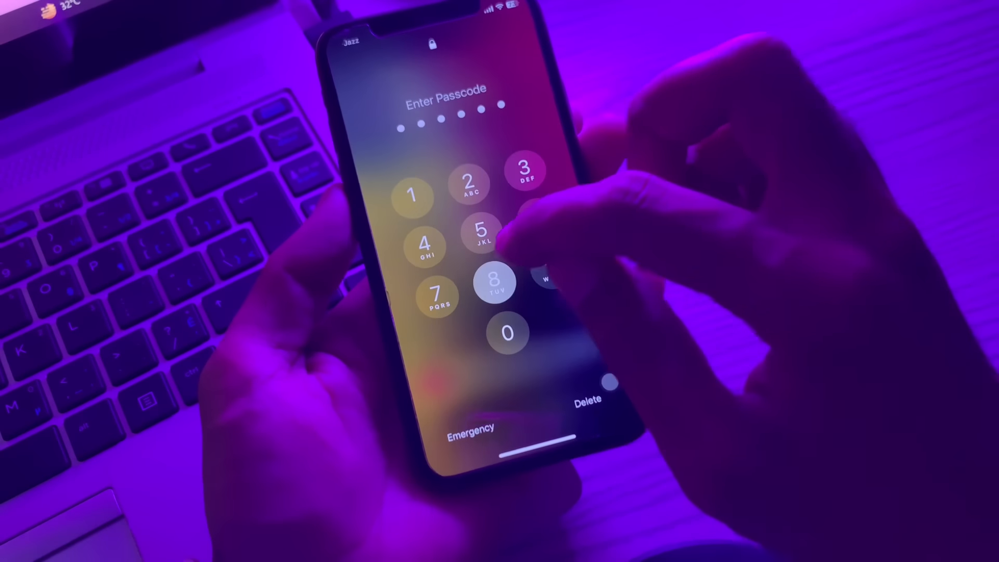